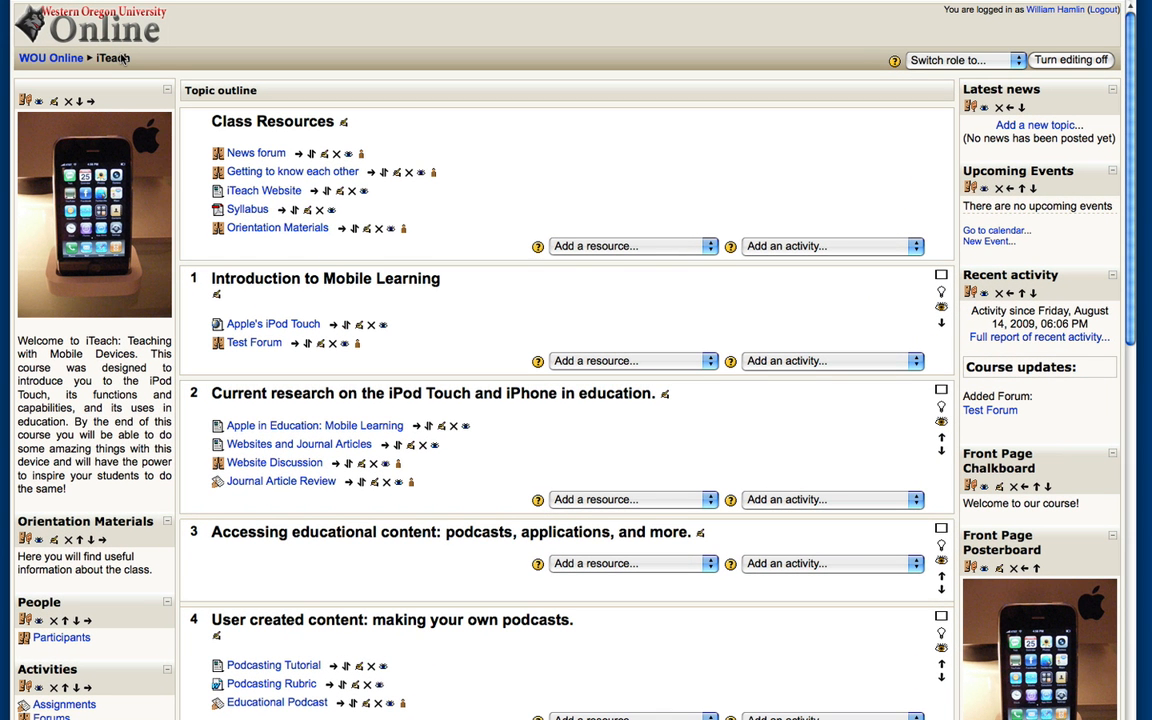
mouse_move(118, 60)
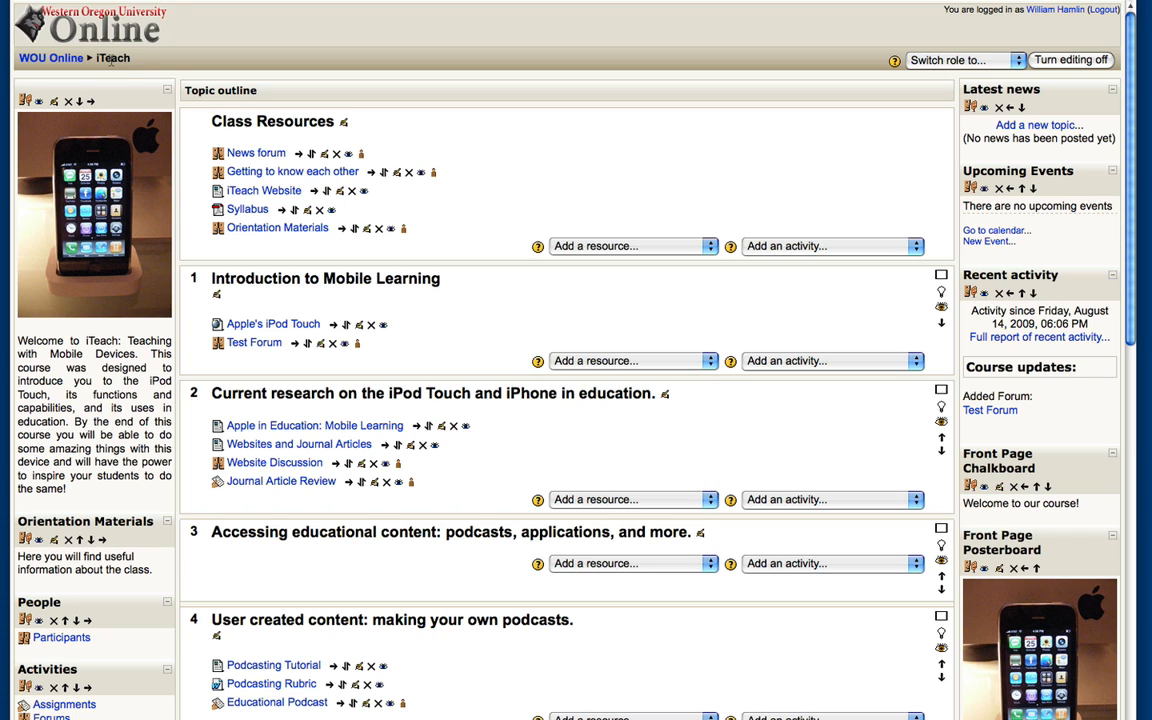
mouse_move(240, 255)
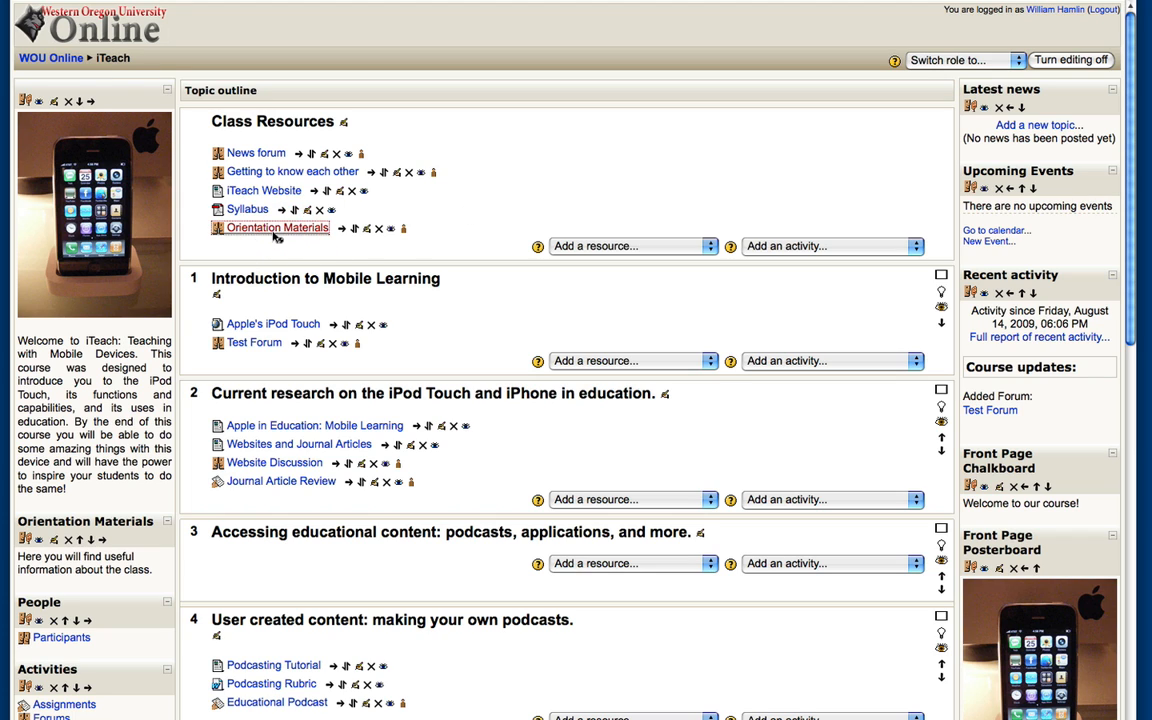
Open the Orientation Materials forum under Class Resources.
left_click(277, 227)
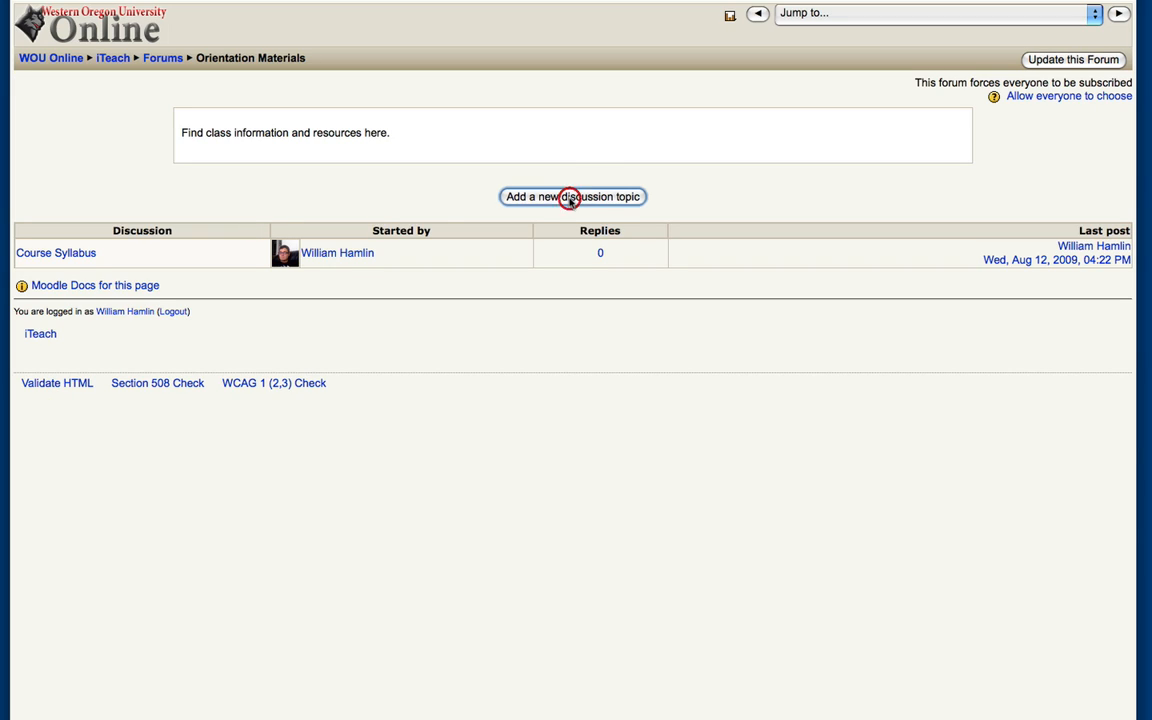
Start a new discussion topic titled 'Welcome Video' and focus the message body.
left_click(573, 196)
type("Welcome Video")
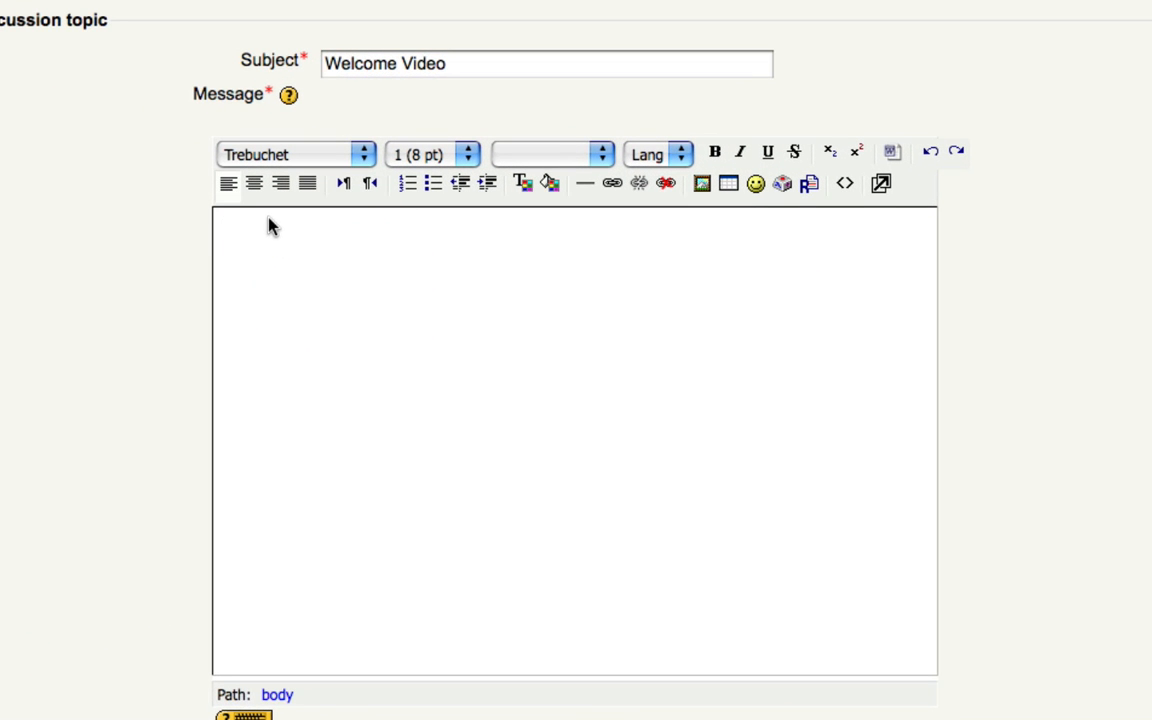
left_click(270, 230)
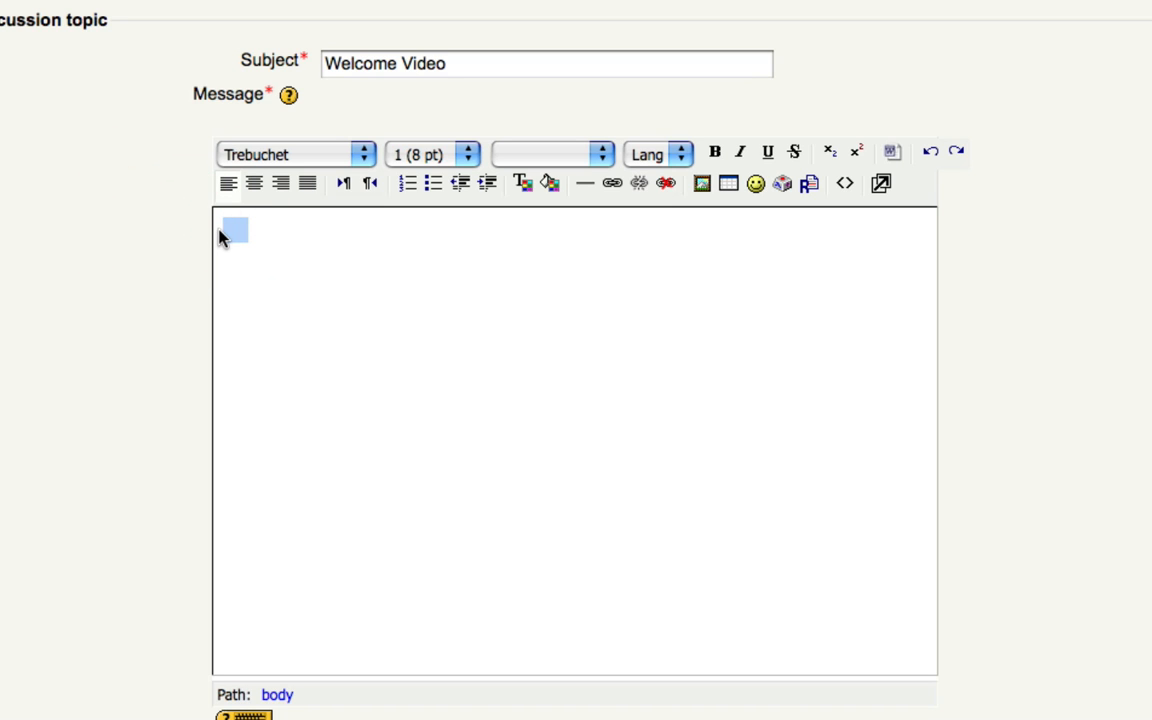
mouse_move(625, 224)
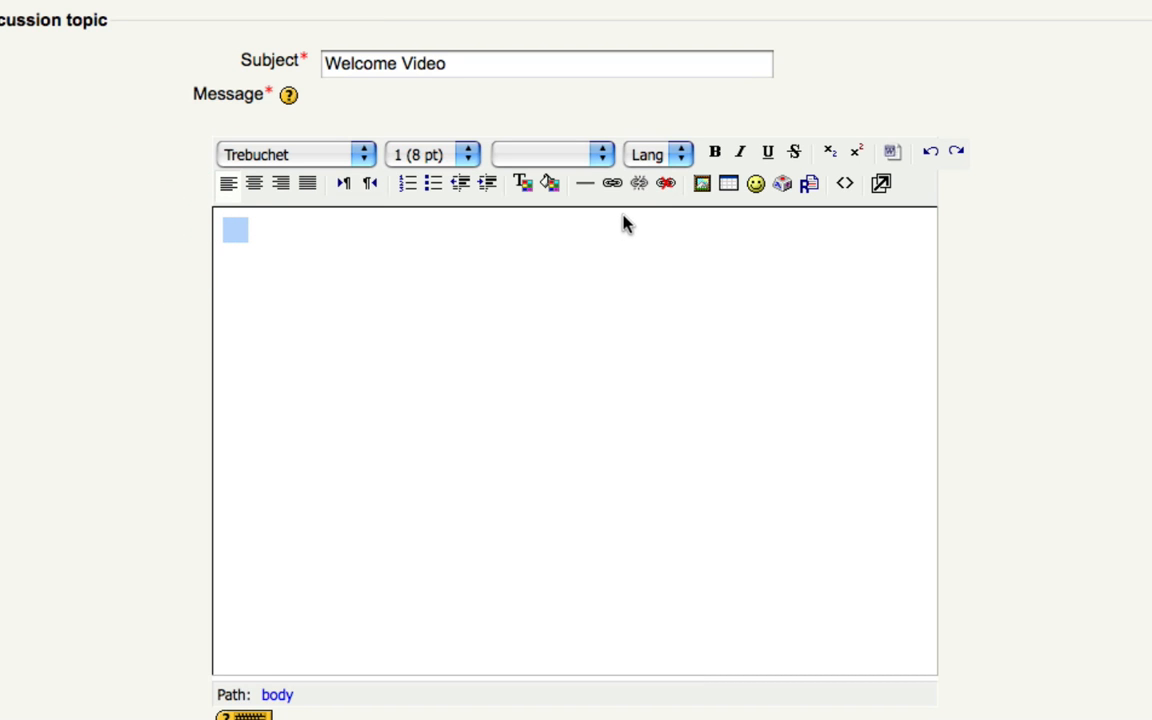
mouse_move(611, 183)
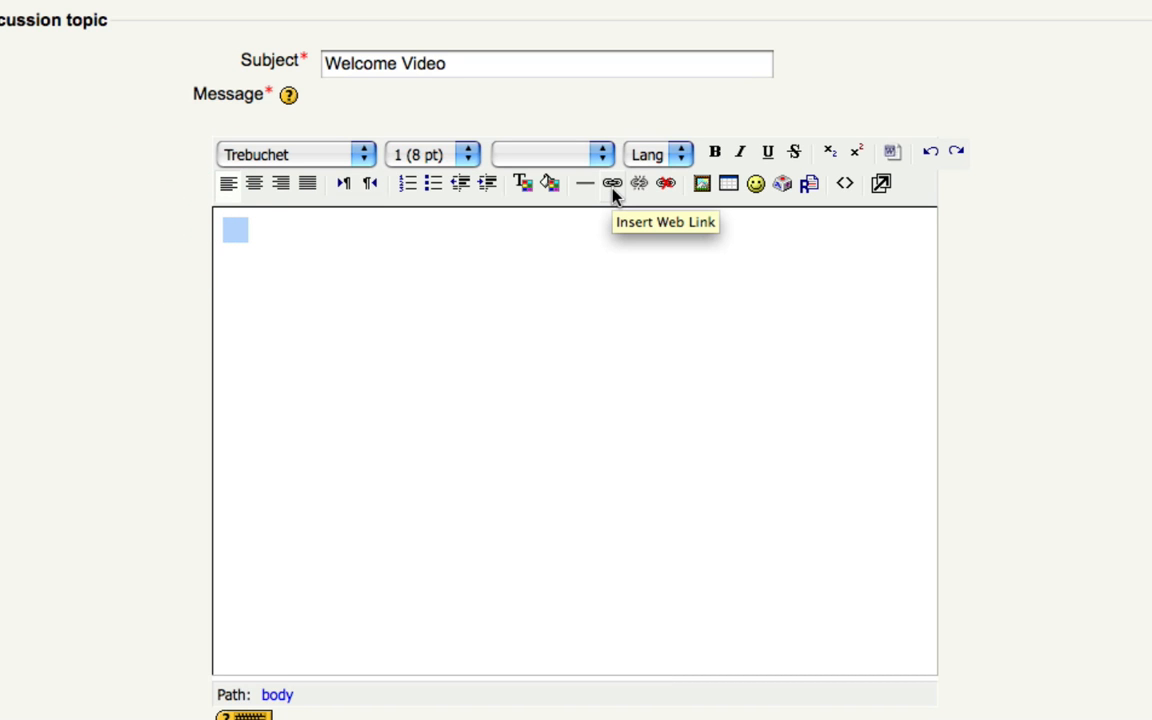
Point a new web link at welcomemat.mov in the course's Video folder.
left_click(612, 183)
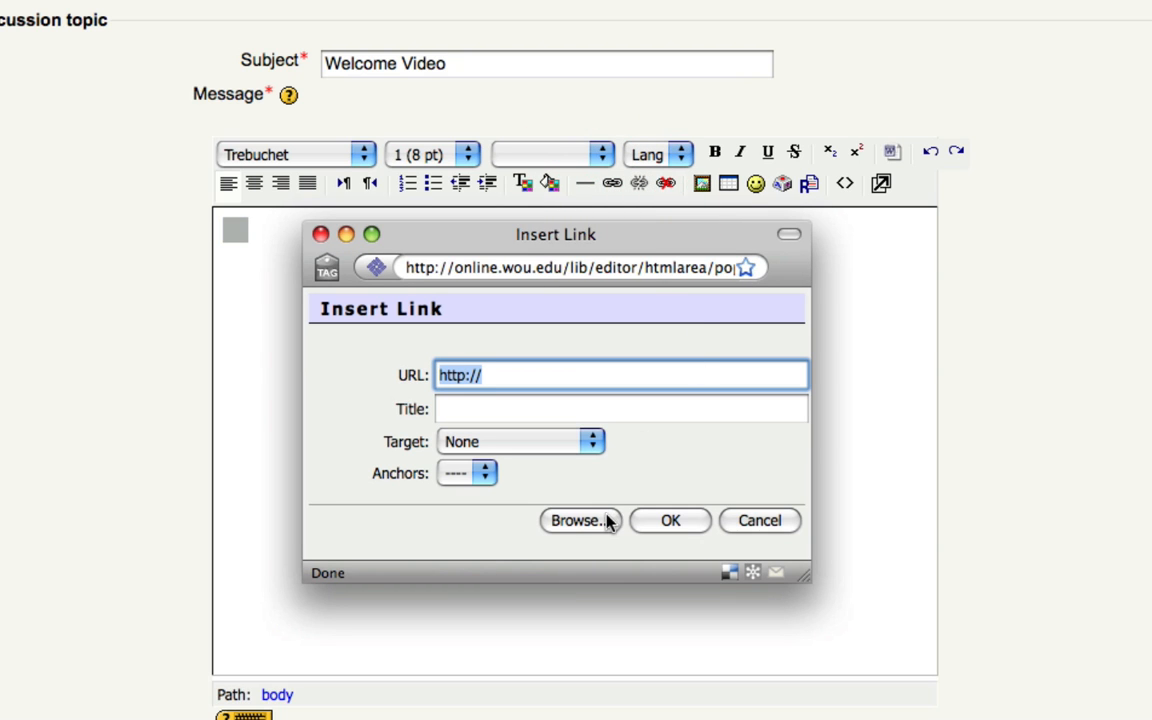
left_click(580, 520)
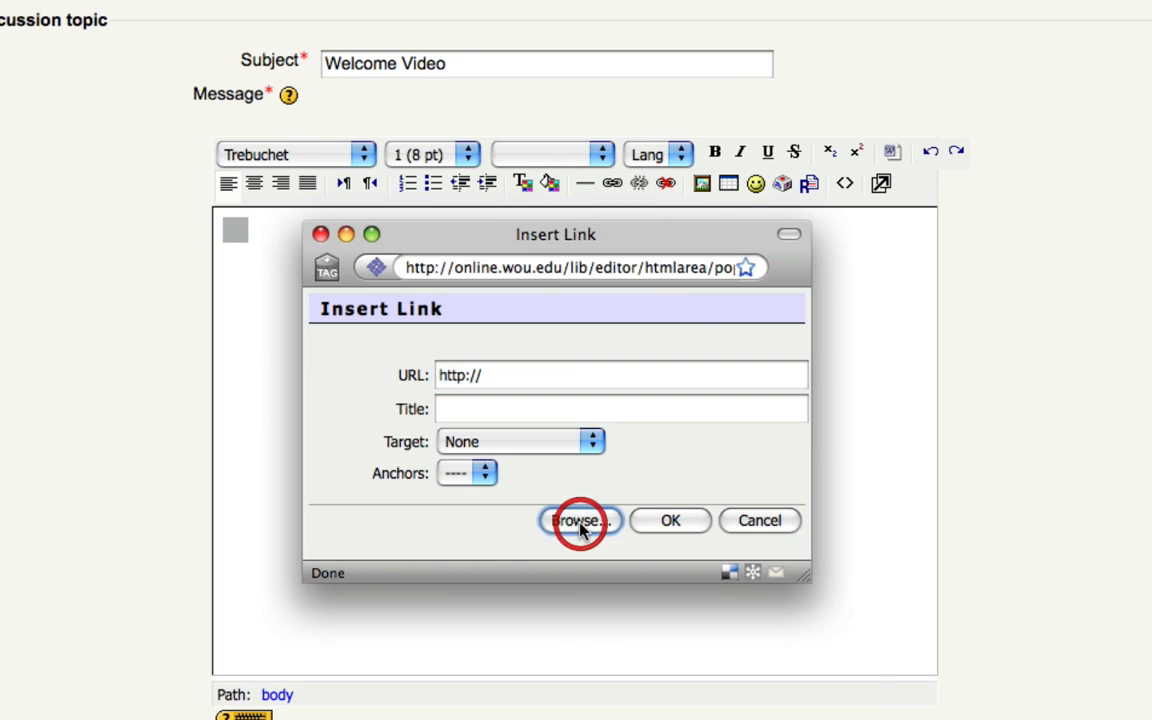
left_click(578, 520)
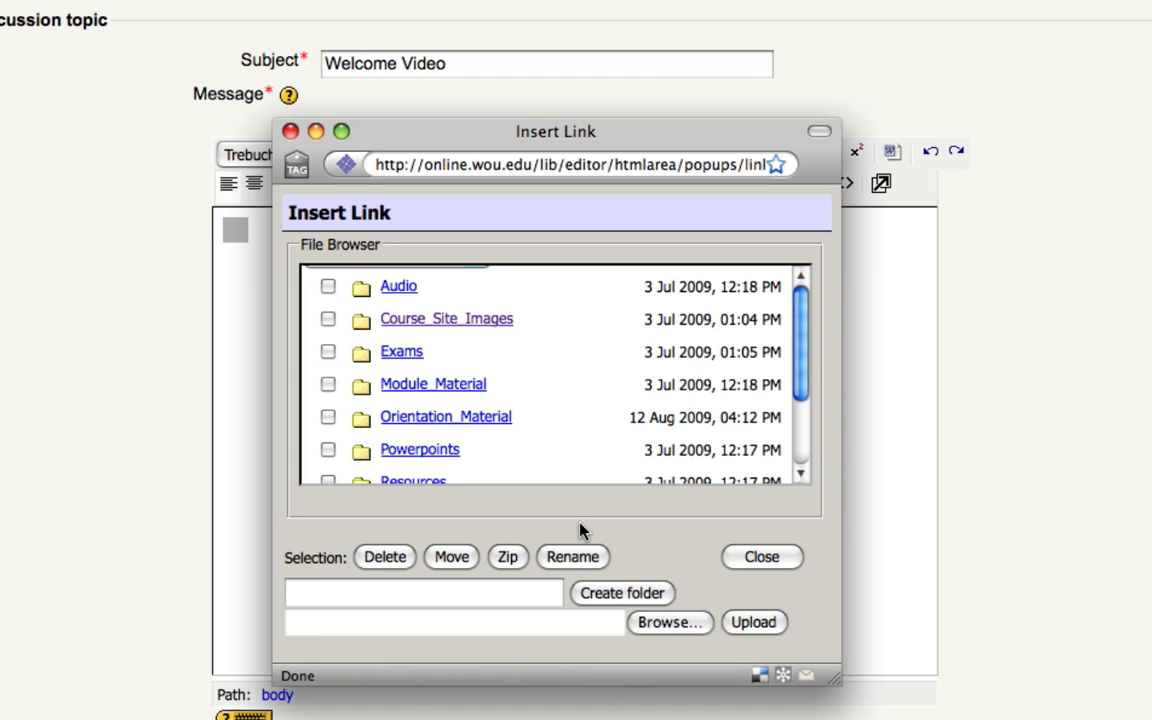
mouse_move(555, 362)
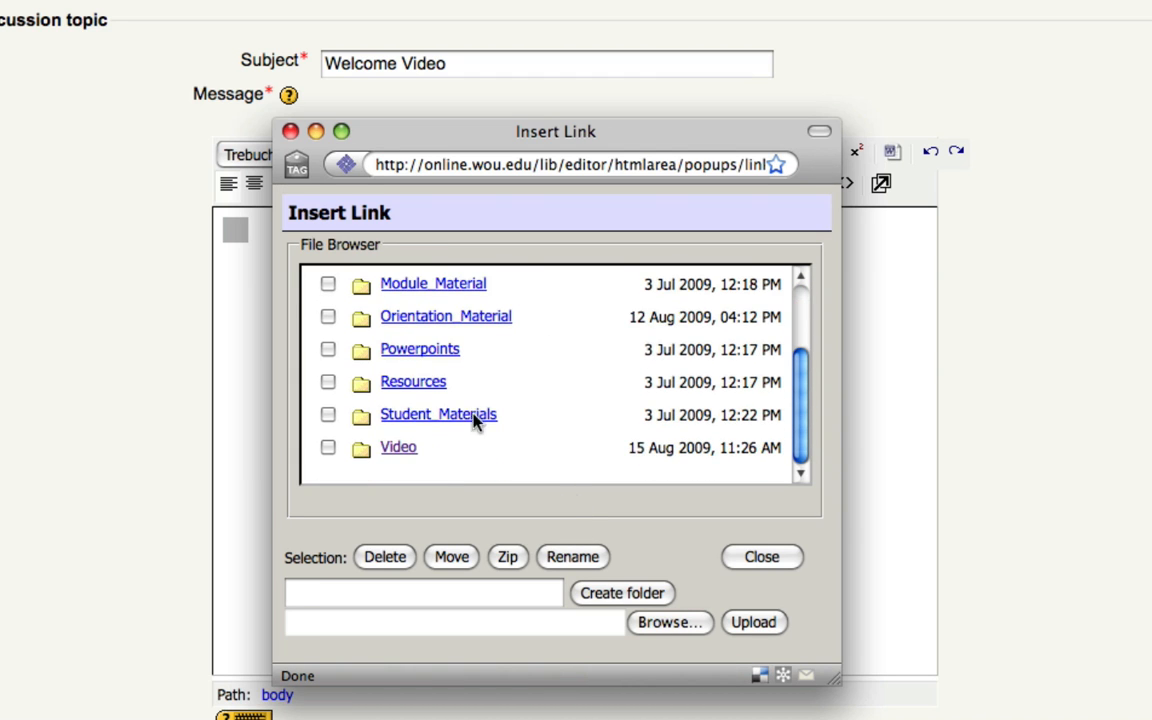
left_click(398, 447)
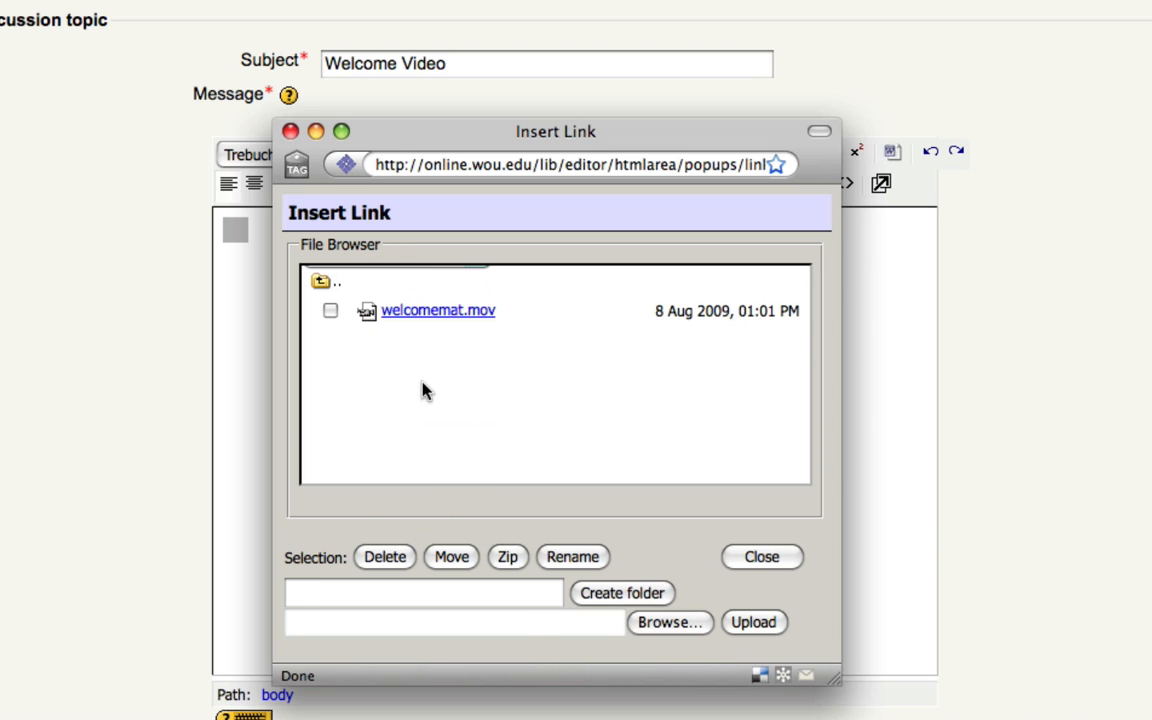
left_click(438, 310)
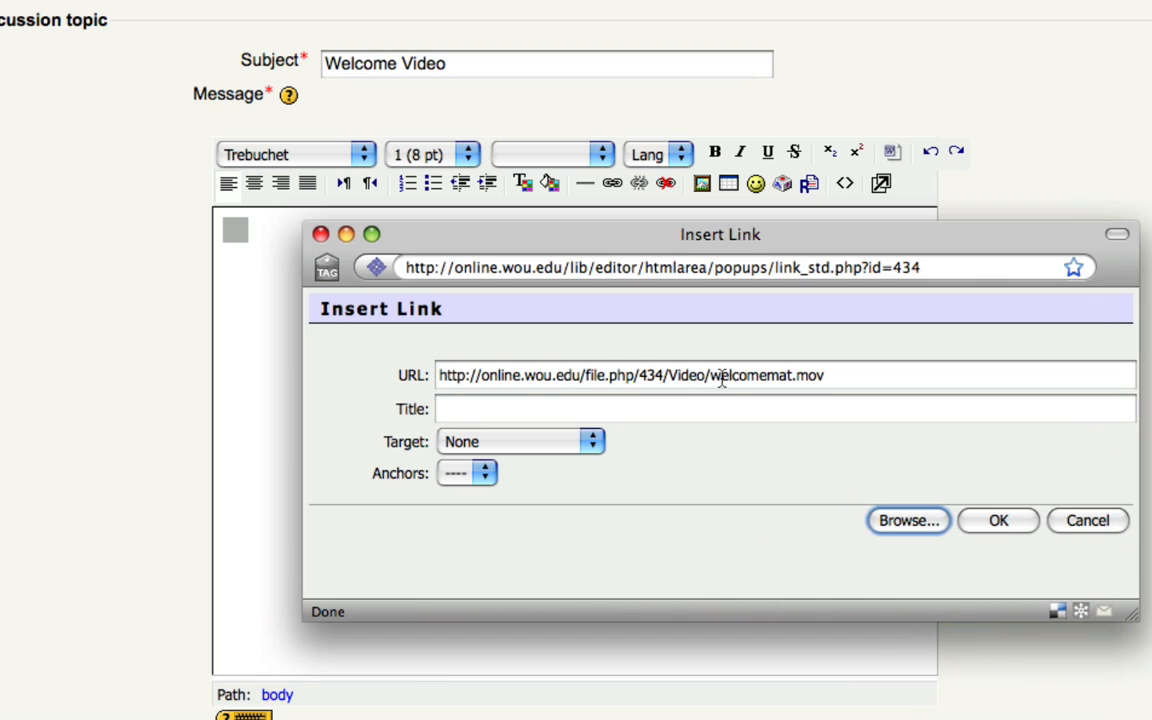
Title the welcomemat.mov link 'Welcome Video' and insert it into the message.
left_click(785, 408)
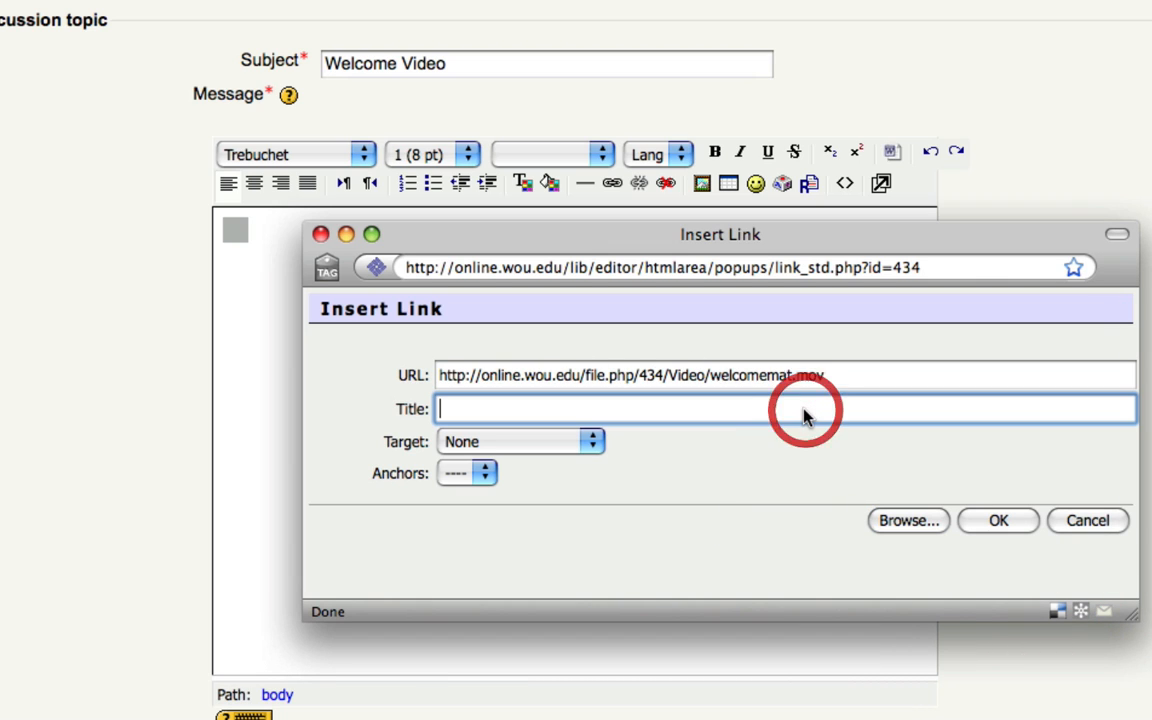
type("Welcome")
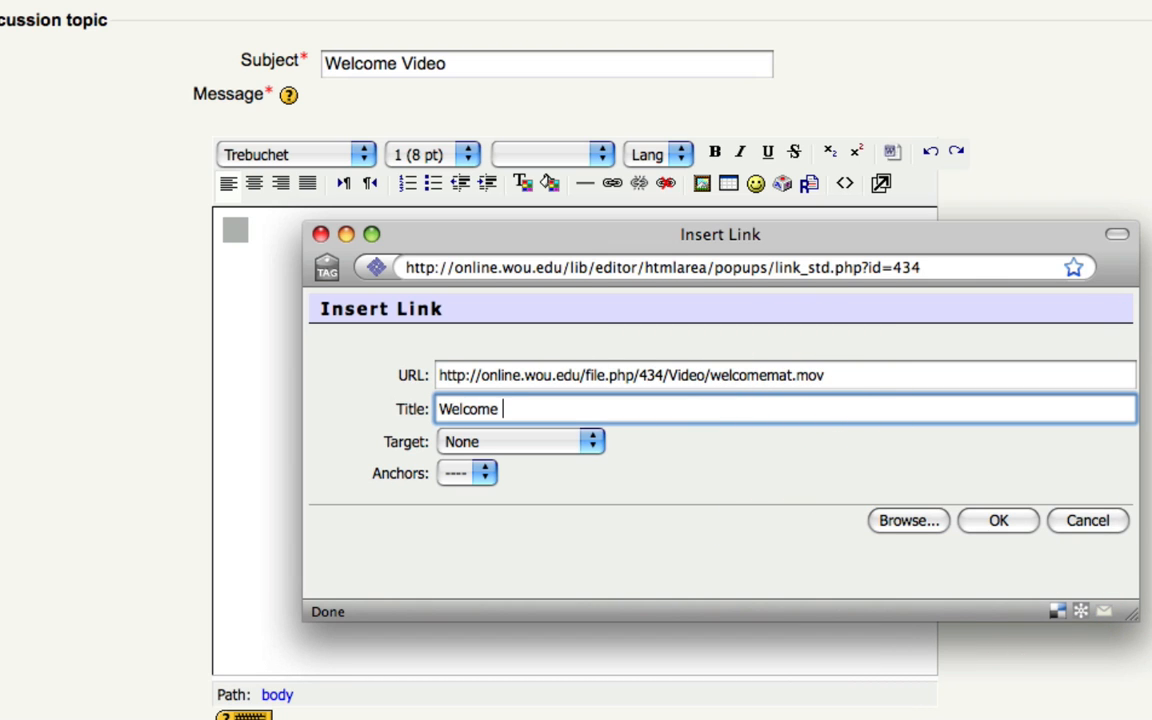
type("Video")
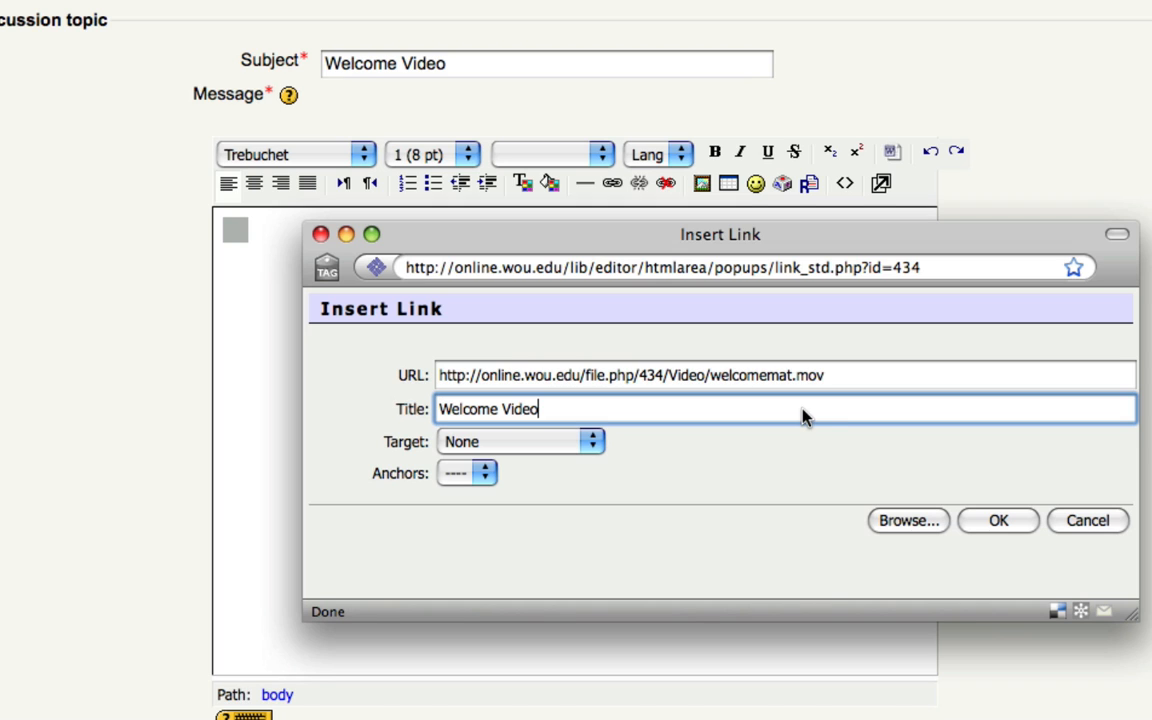
mouse_move(998, 520)
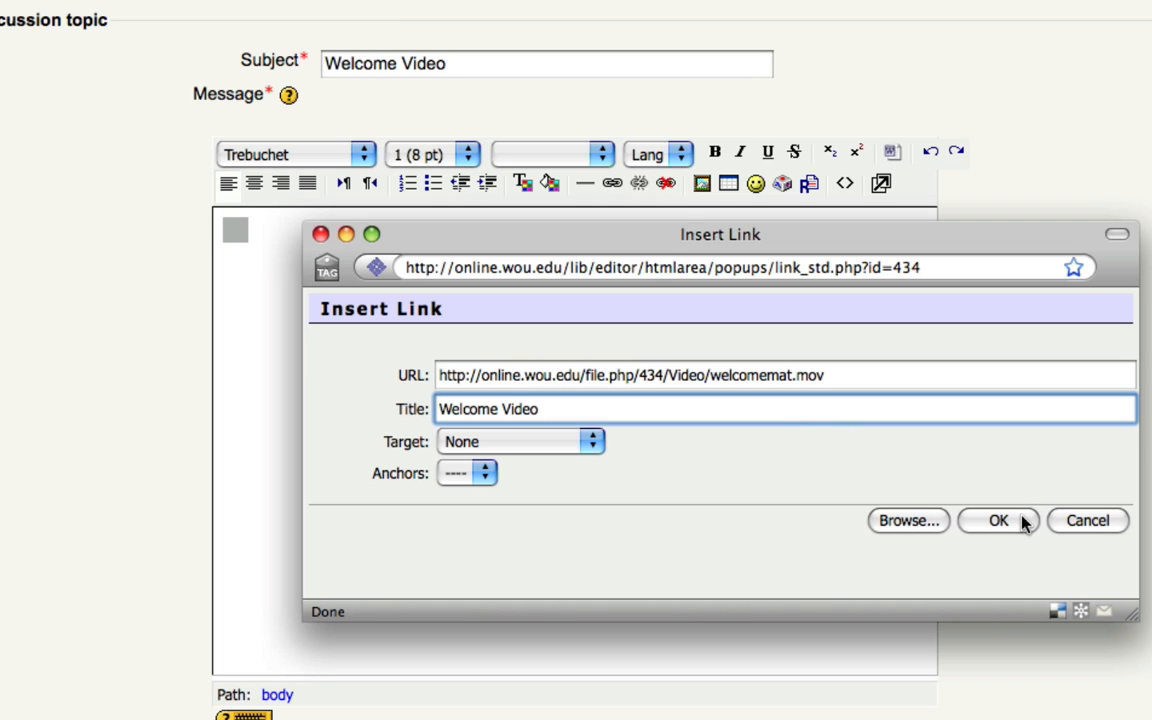
left_click(997, 520)
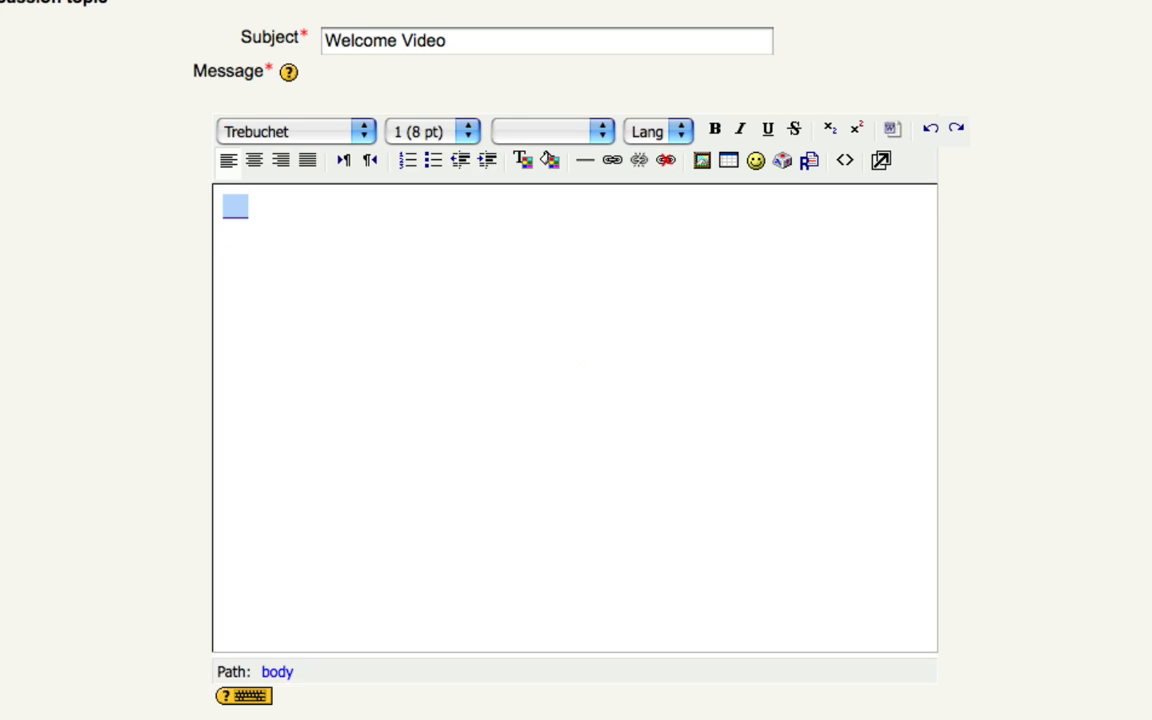
Post the topic to the forum and open the Welcome Video discussion.
scroll("down", 3)
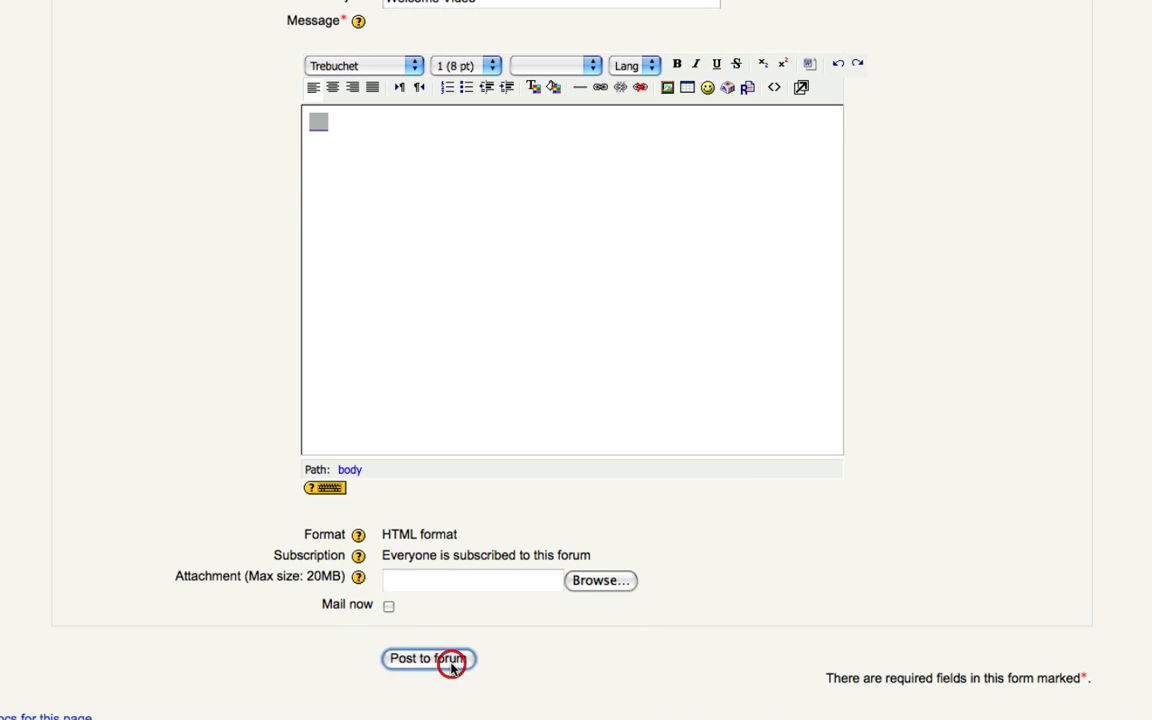
left_click(427, 659)
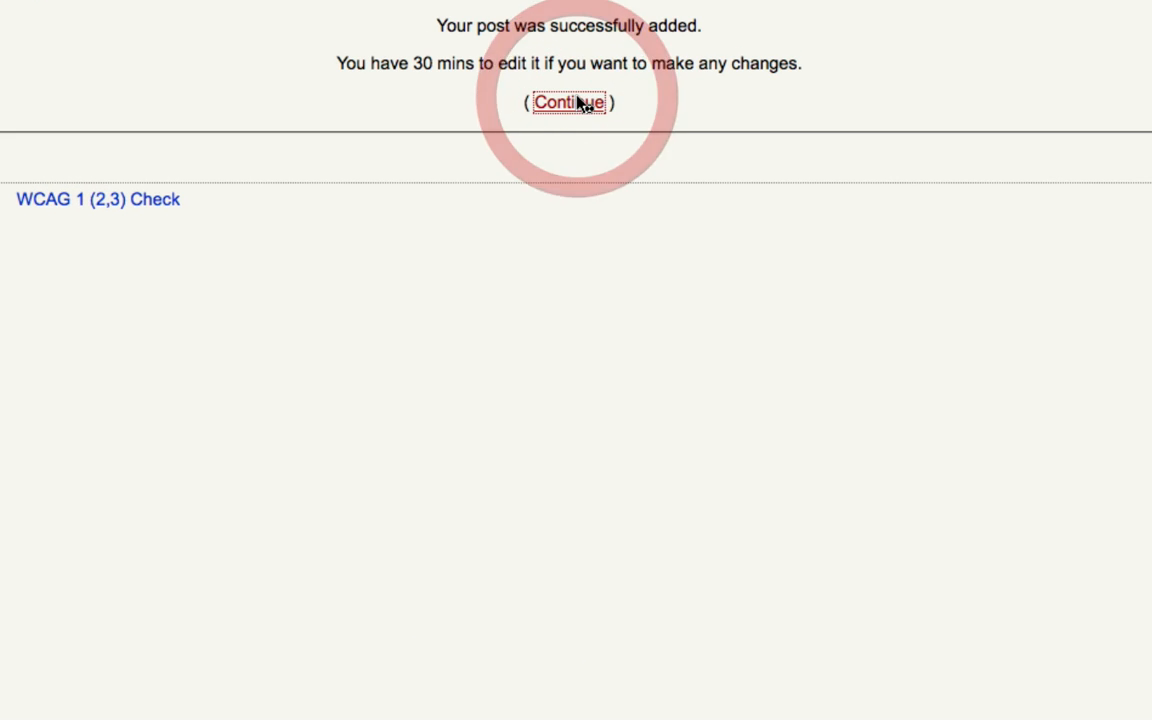
left_click(568, 103)
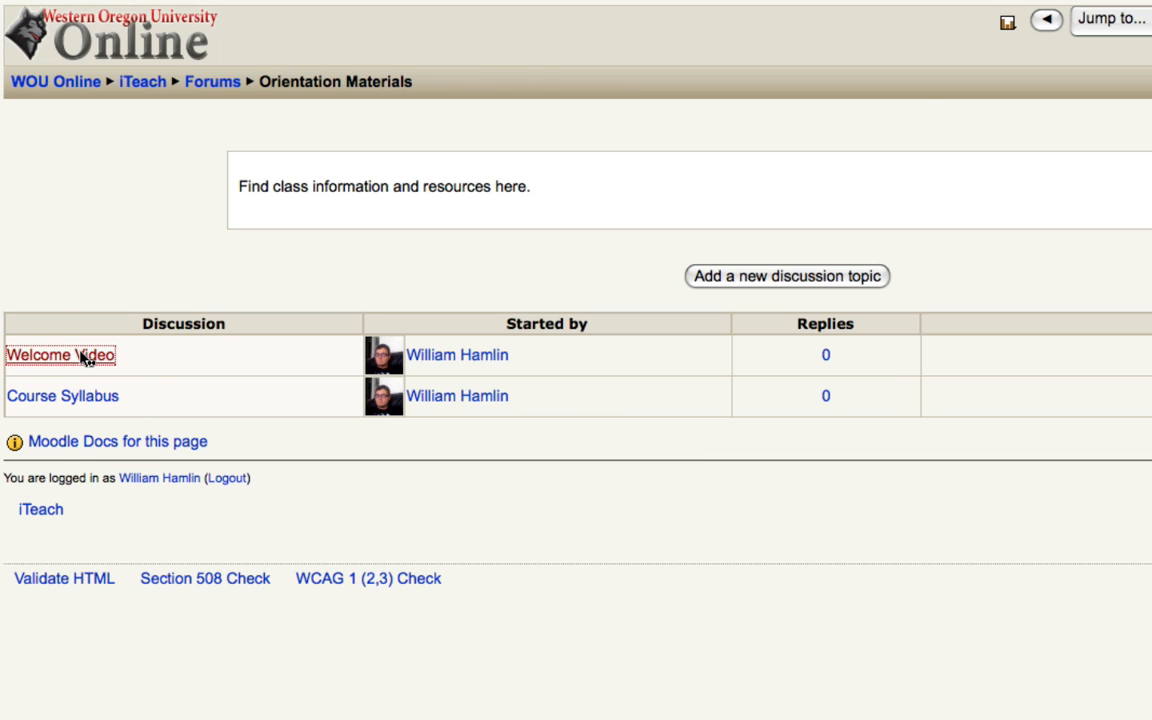
left_click(42, 355)
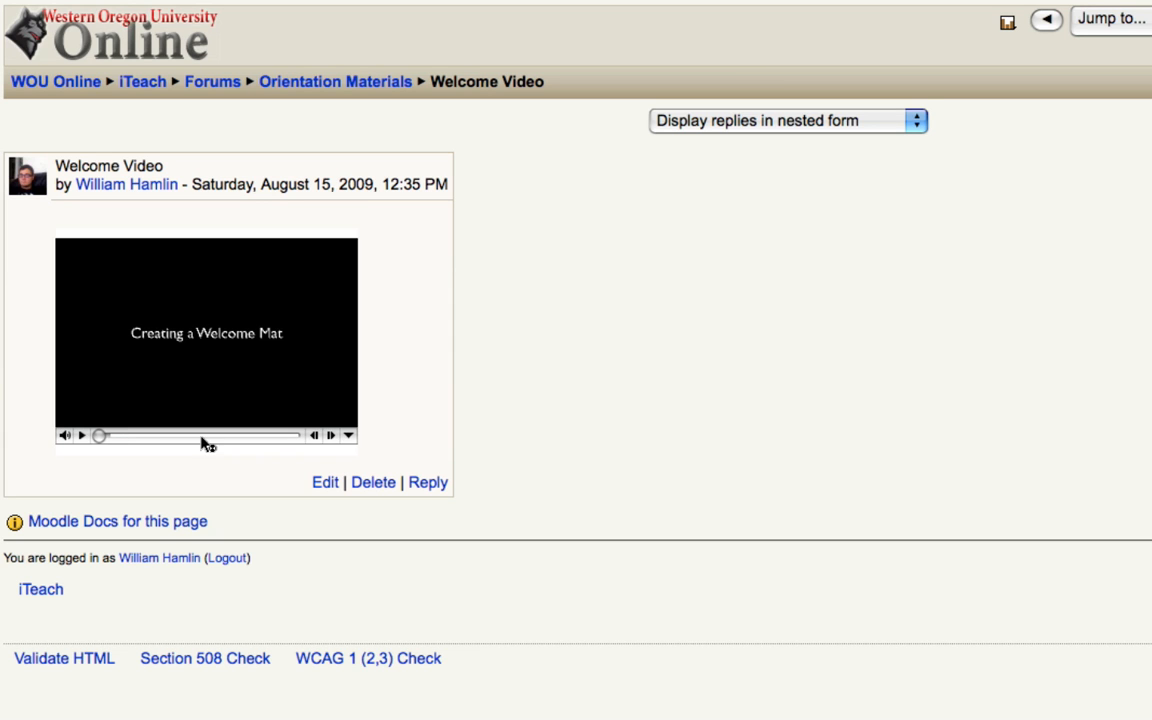
mouse_move(277, 363)
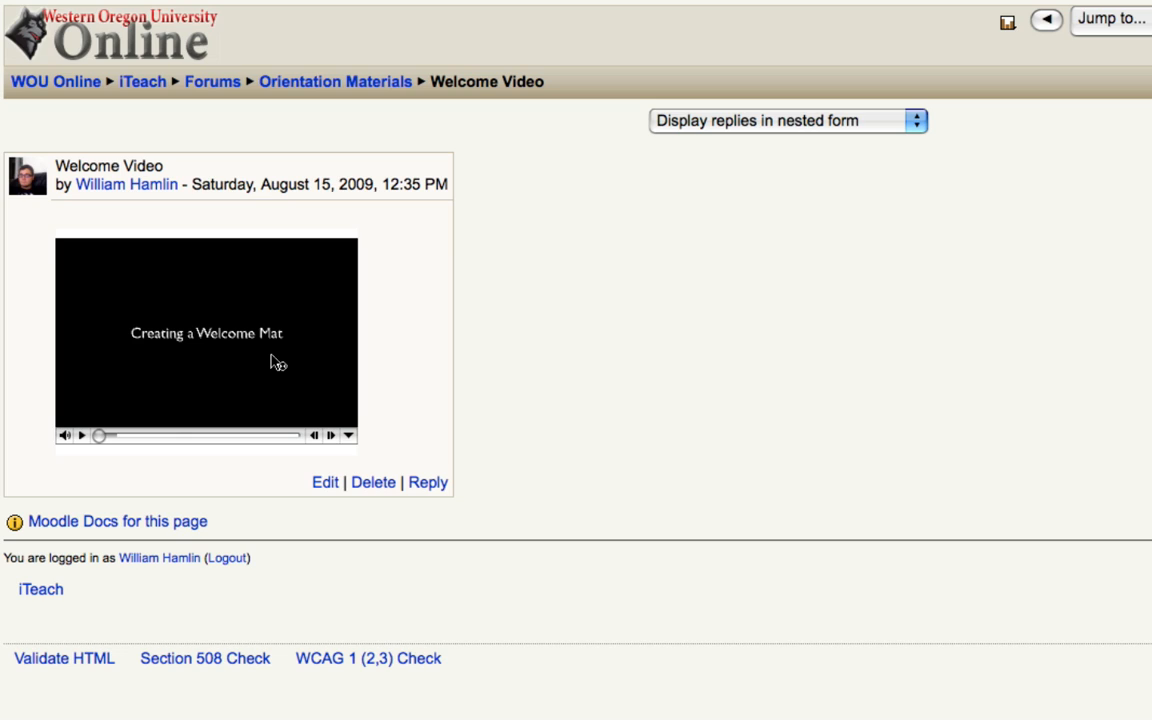